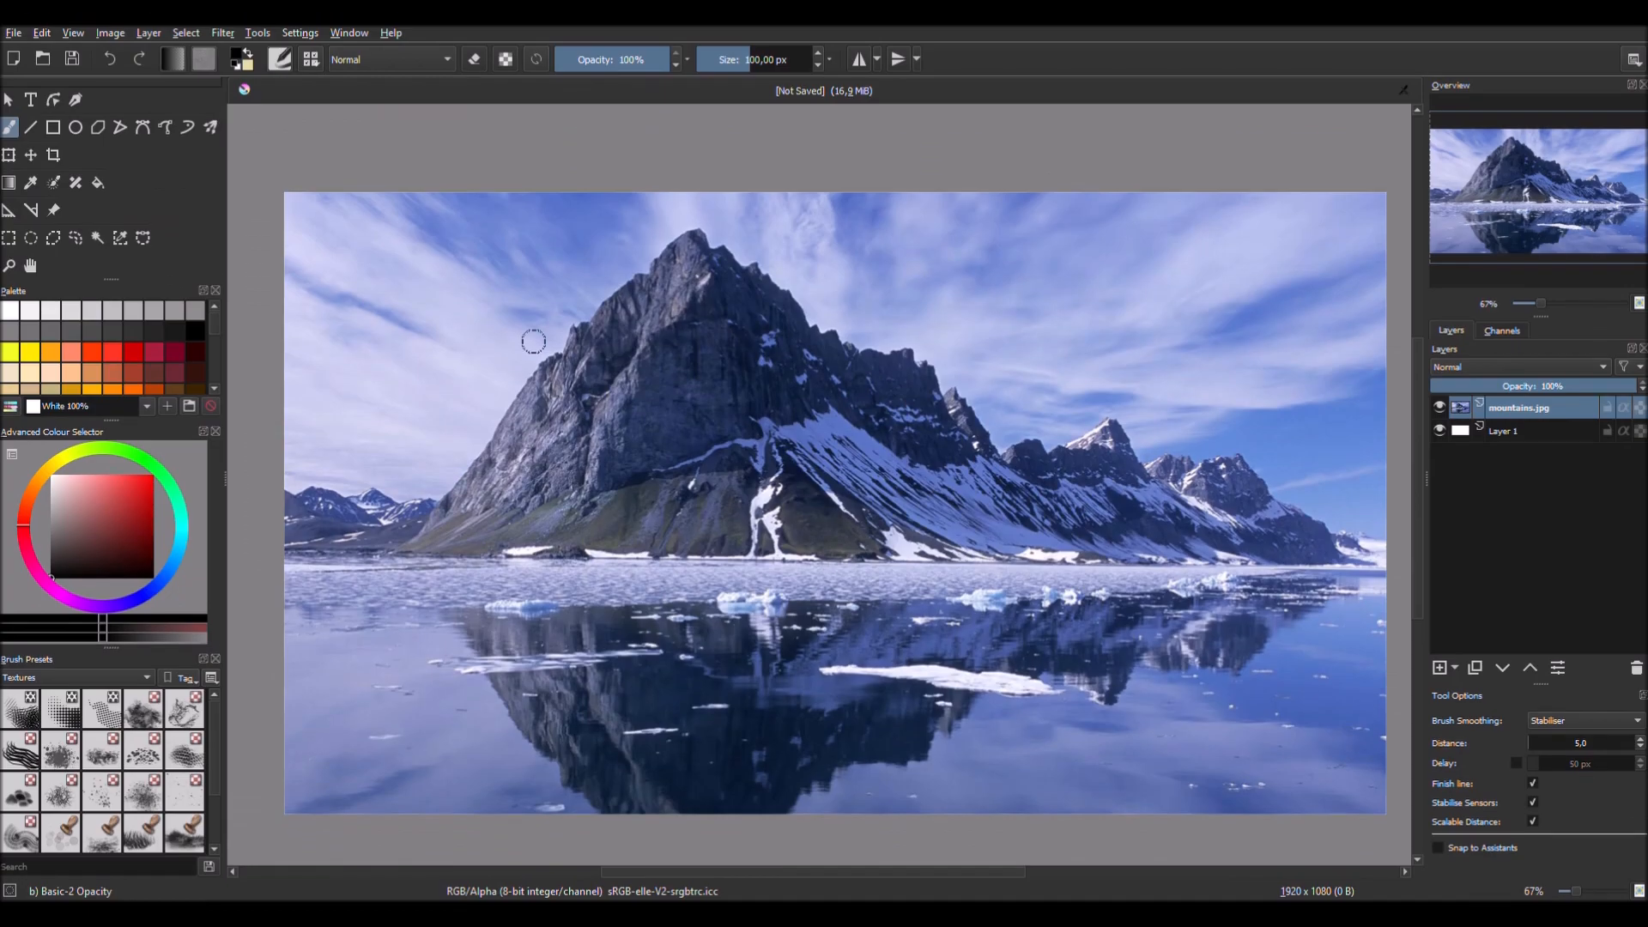
{"action": "mouse_move", "coordinate": [142, 155]}
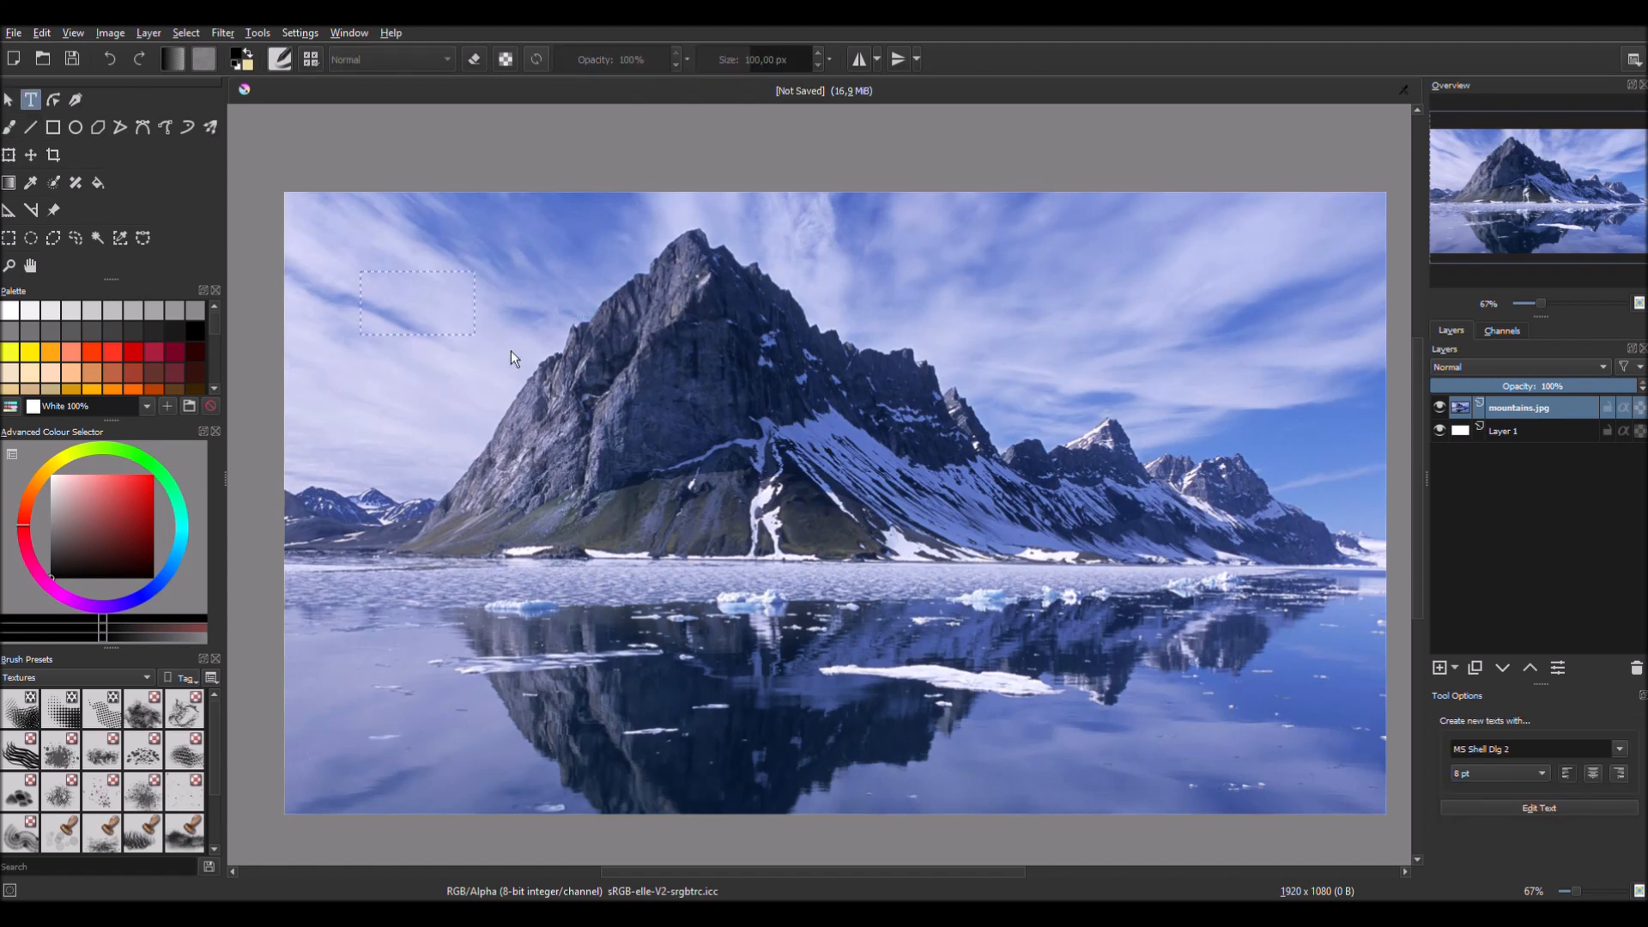
- Create a text box left of the peak and enter the title text
{"action": "type", "text": "Lorem ipsum dolor sit amet, consectetur adipiscing elit."}
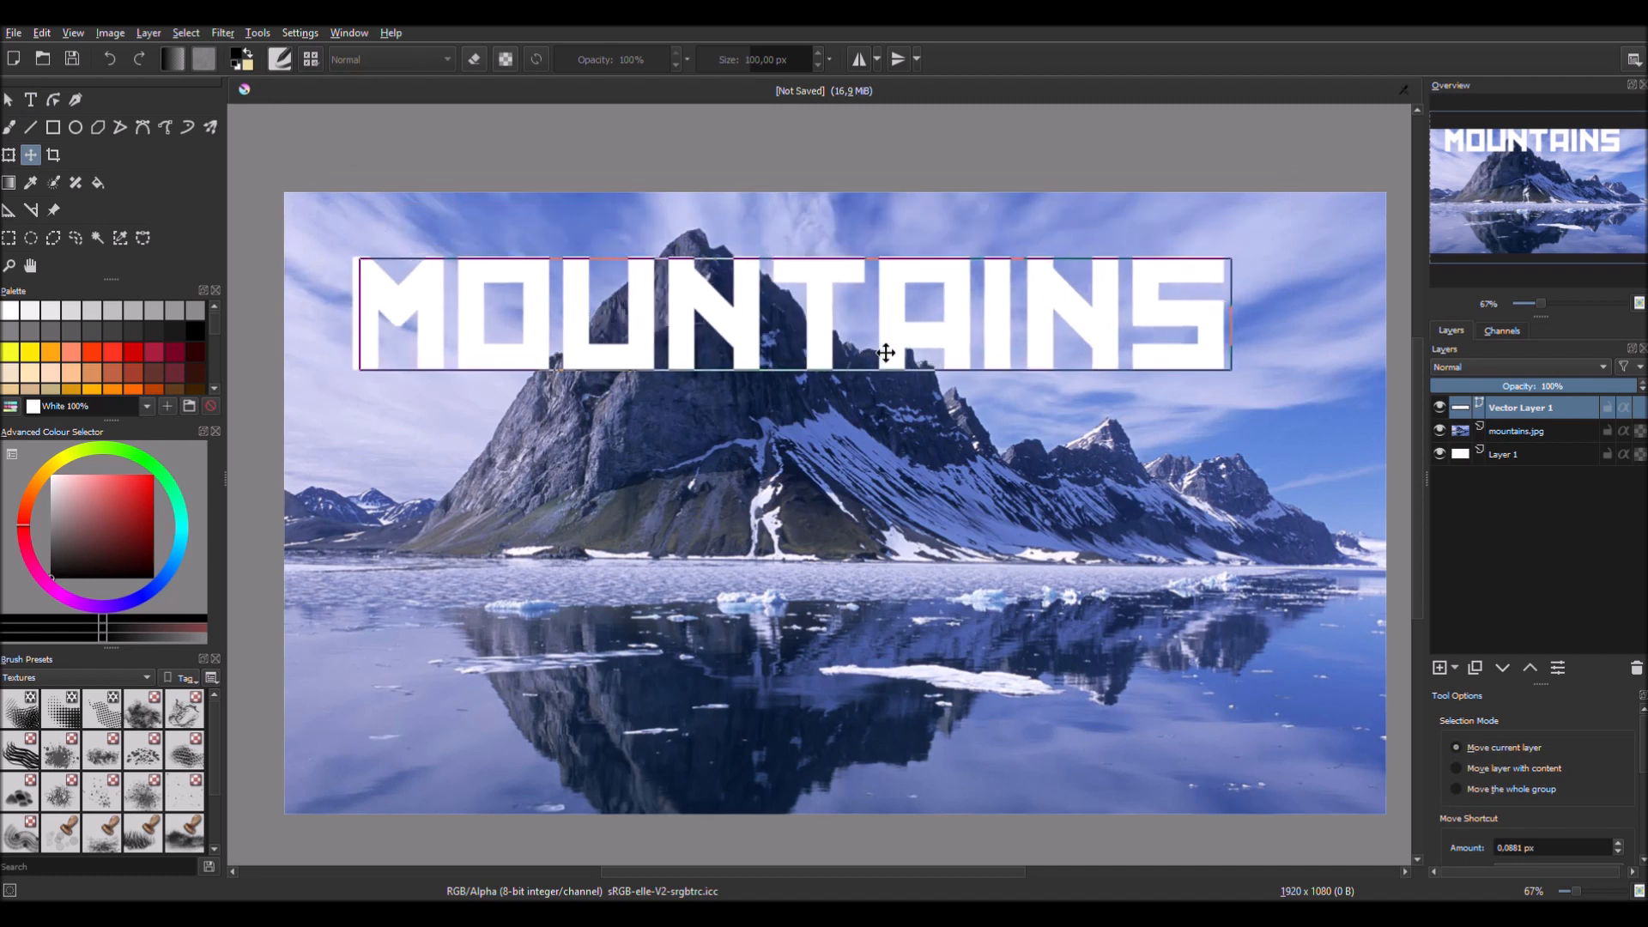
- Drag the MOUNTAINS title slightly right and up to centre it over the peak
{"action": "left_click_drag", "start_coordinate": [885, 351], "coordinate": [903, 347]}
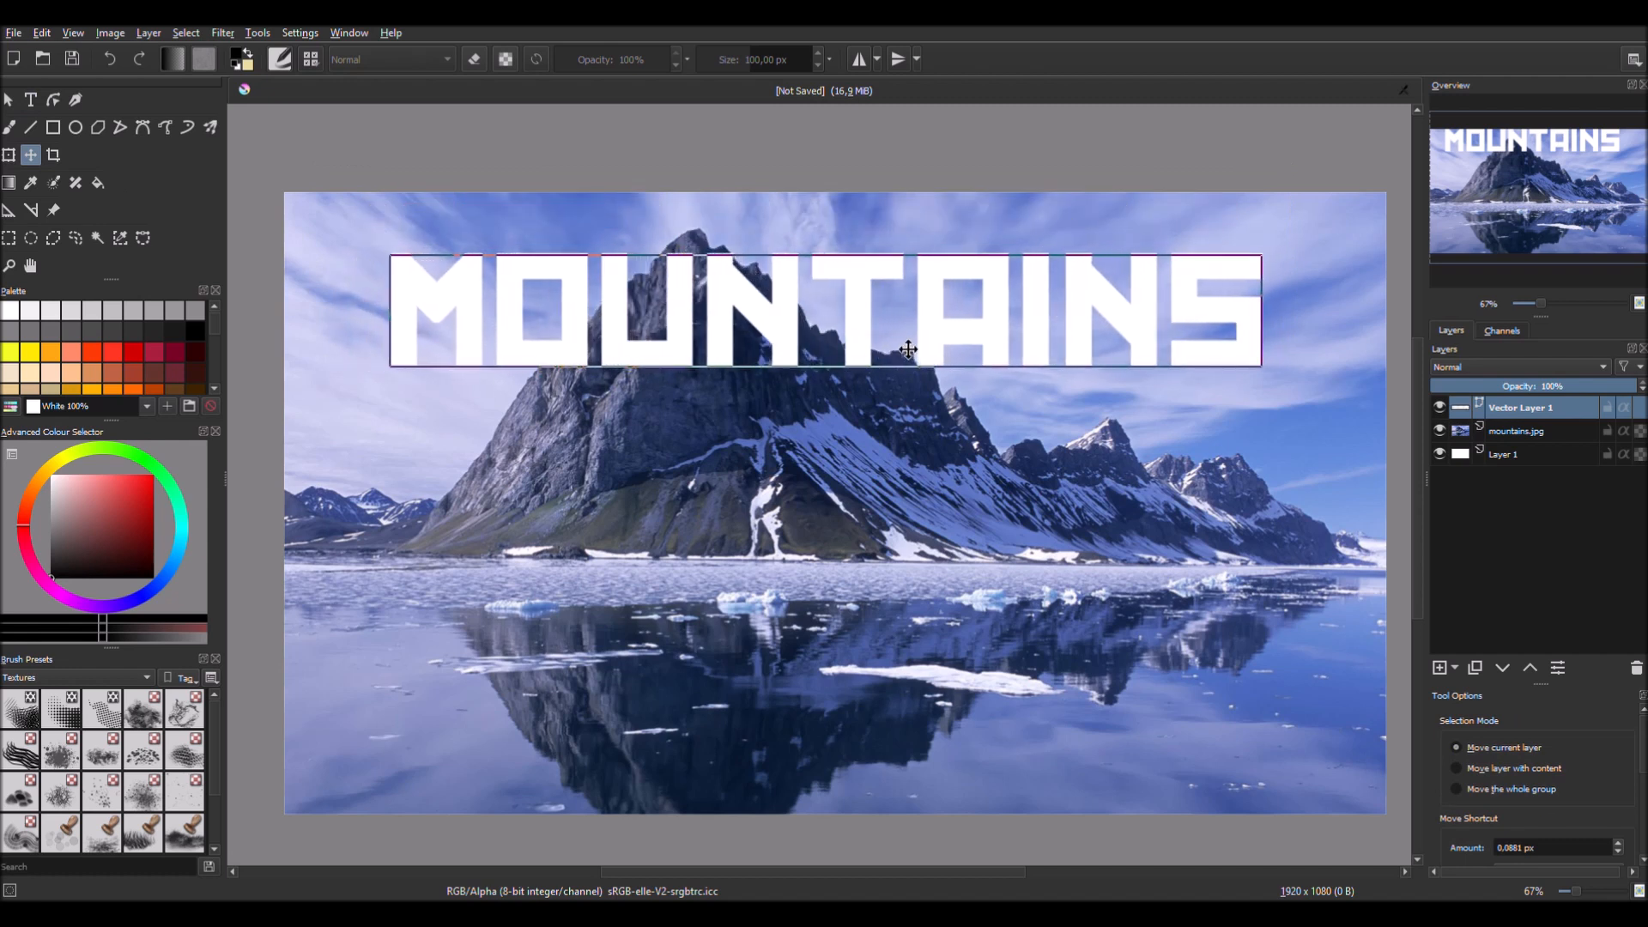
{"action": "left_click_drag", "start_coordinate": [909, 350], "coordinate": [929, 351]}
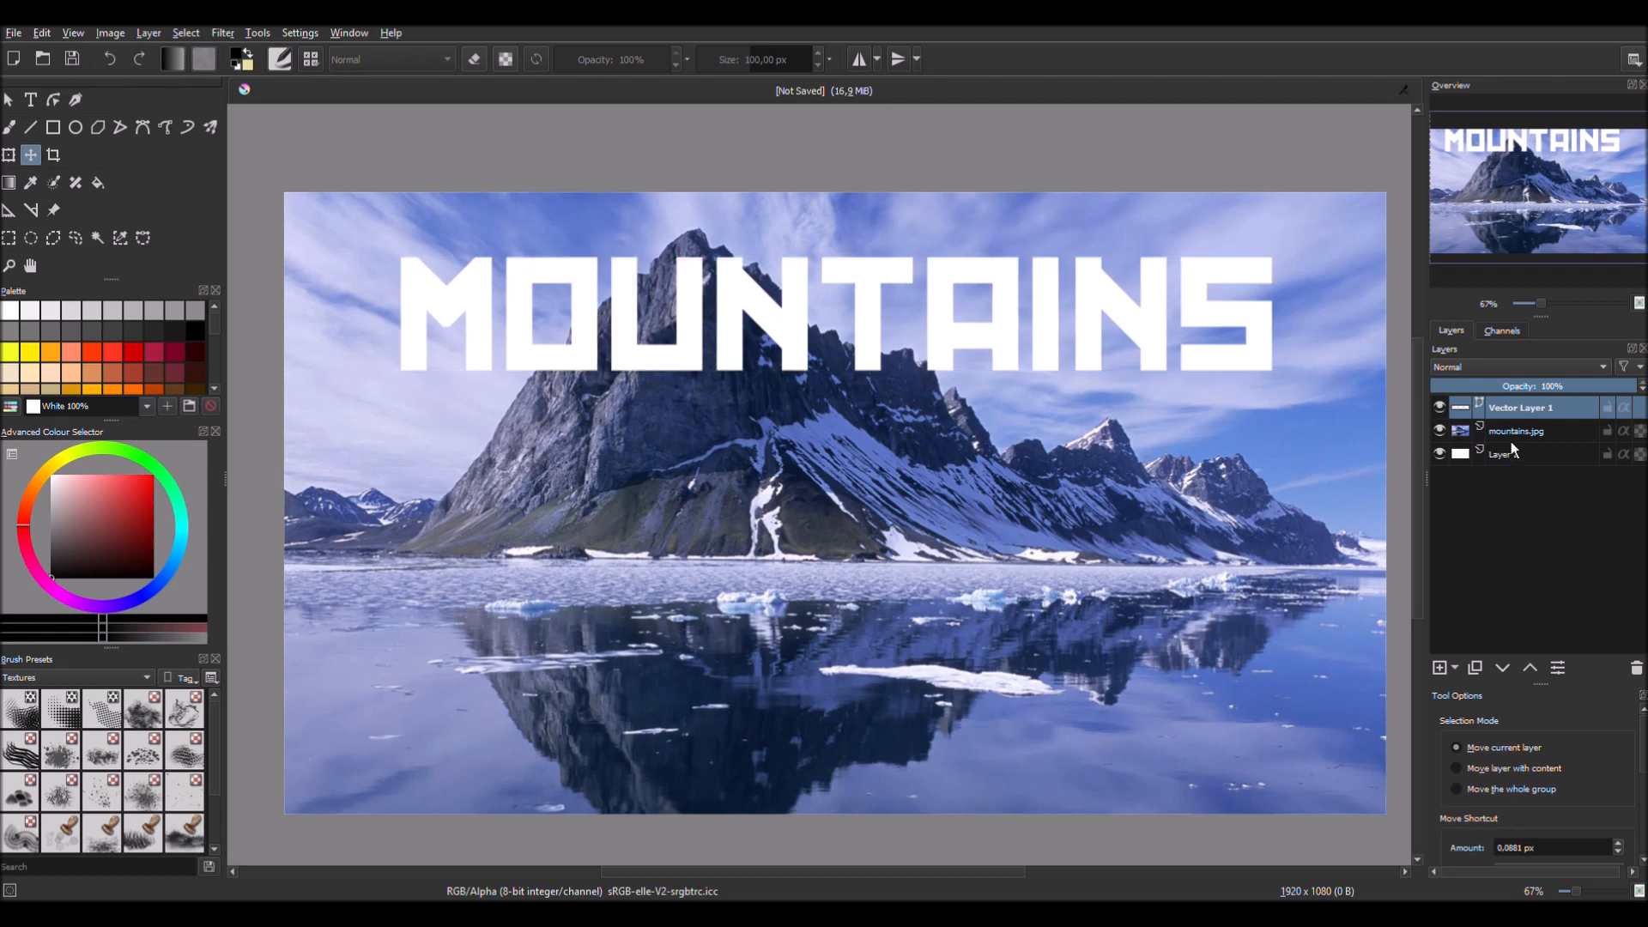
- Select the mountains.jpg layer to duplicate it
{"action": "left_click", "coordinate": [1516, 430]}
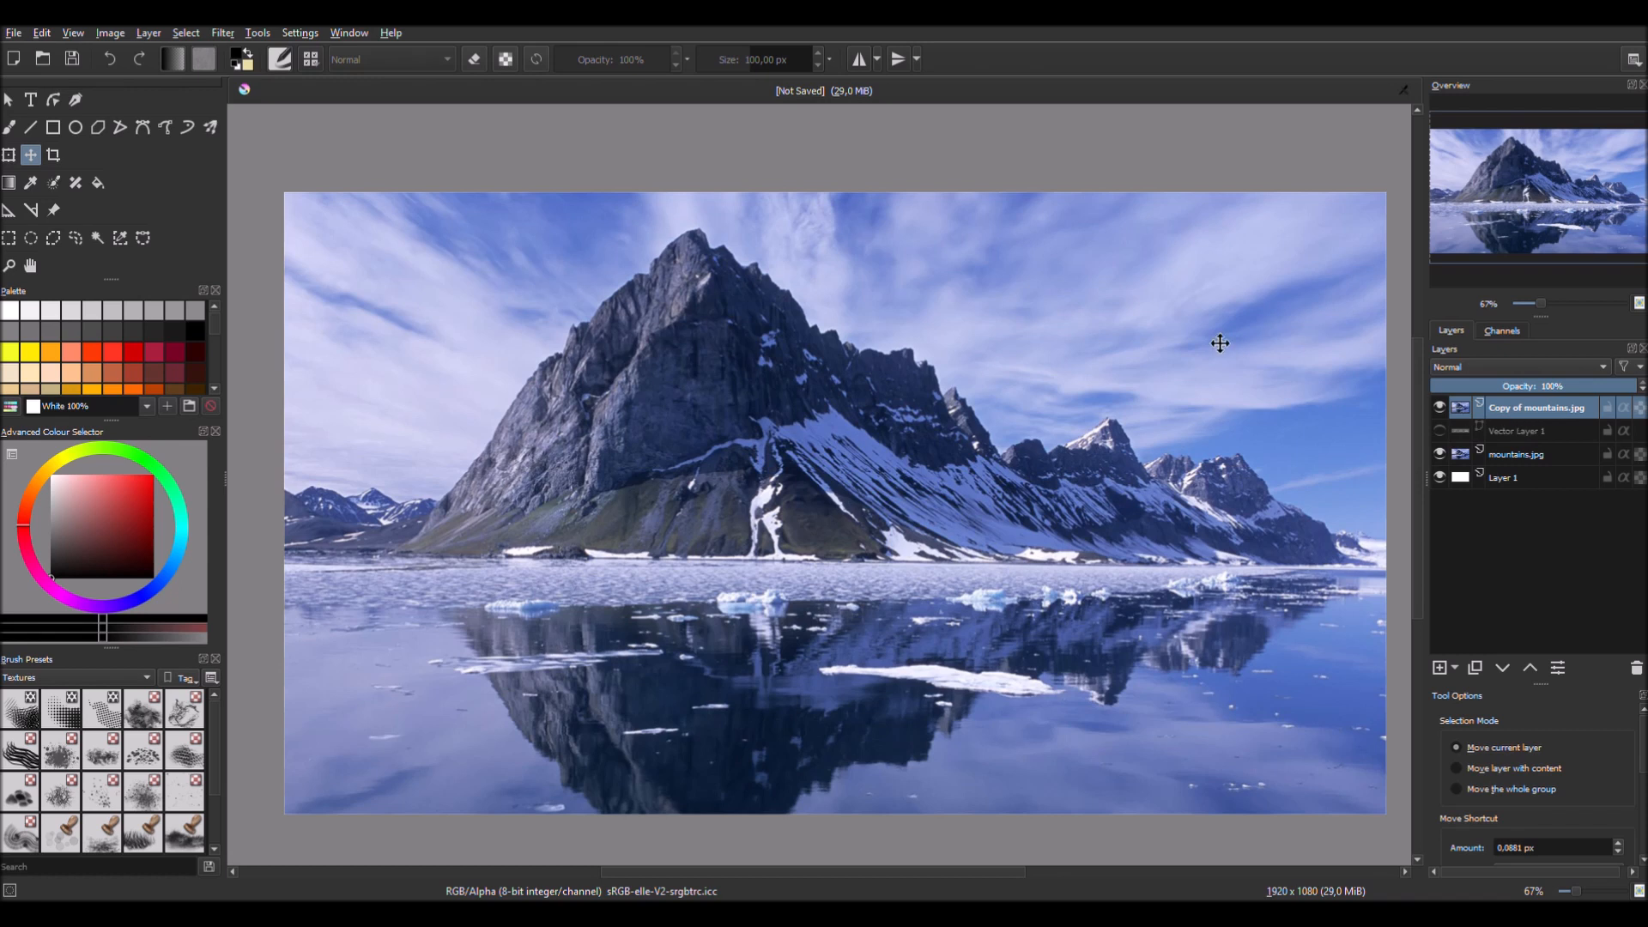
{"action": "mouse_move", "coordinate": [97, 238]}
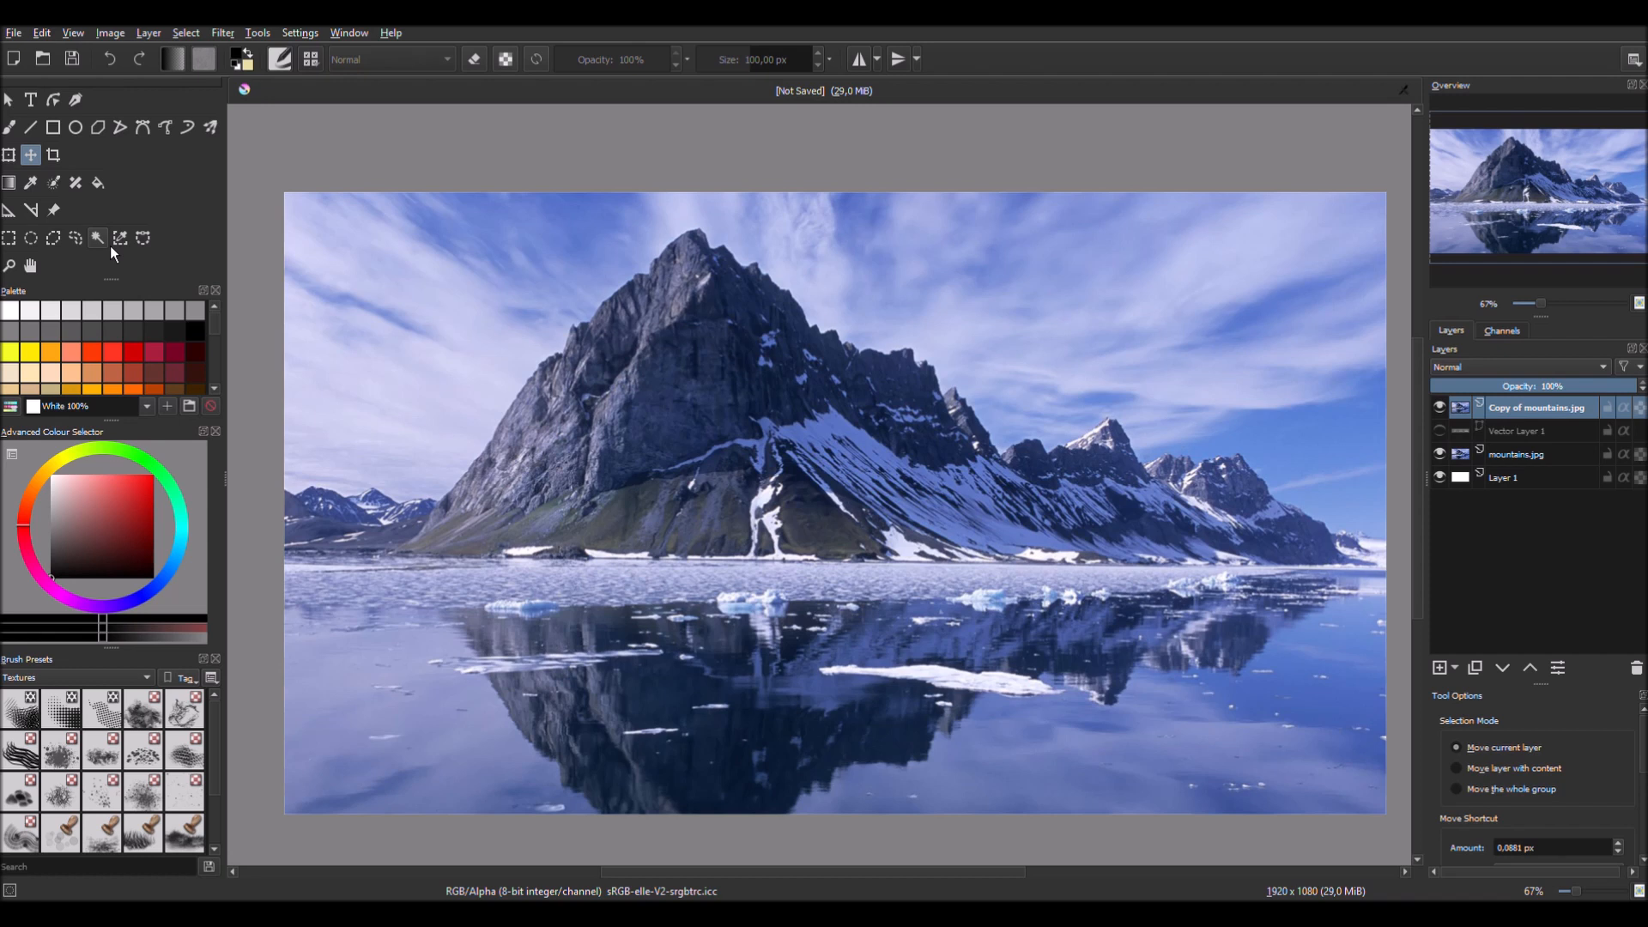
- Select the sky areas on Copy of mountains.jpg with the Contiguous Selection Tool
{"action": "left_click", "coordinate": [97, 237]}
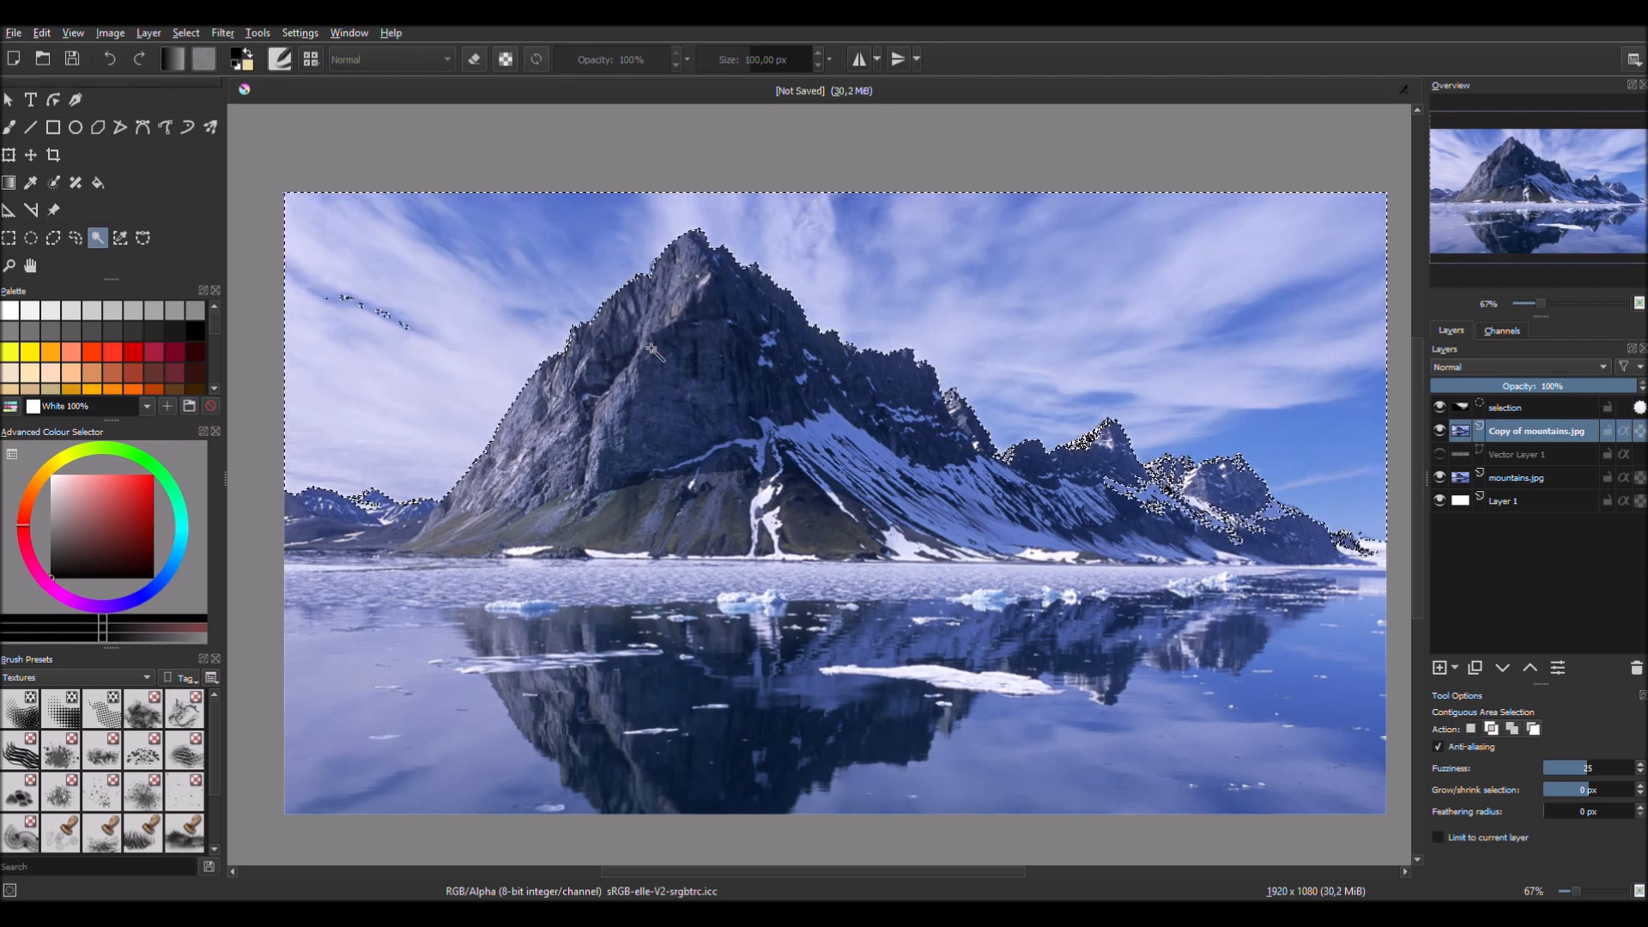
{"action": "left_click", "coordinate": [10, 126]}
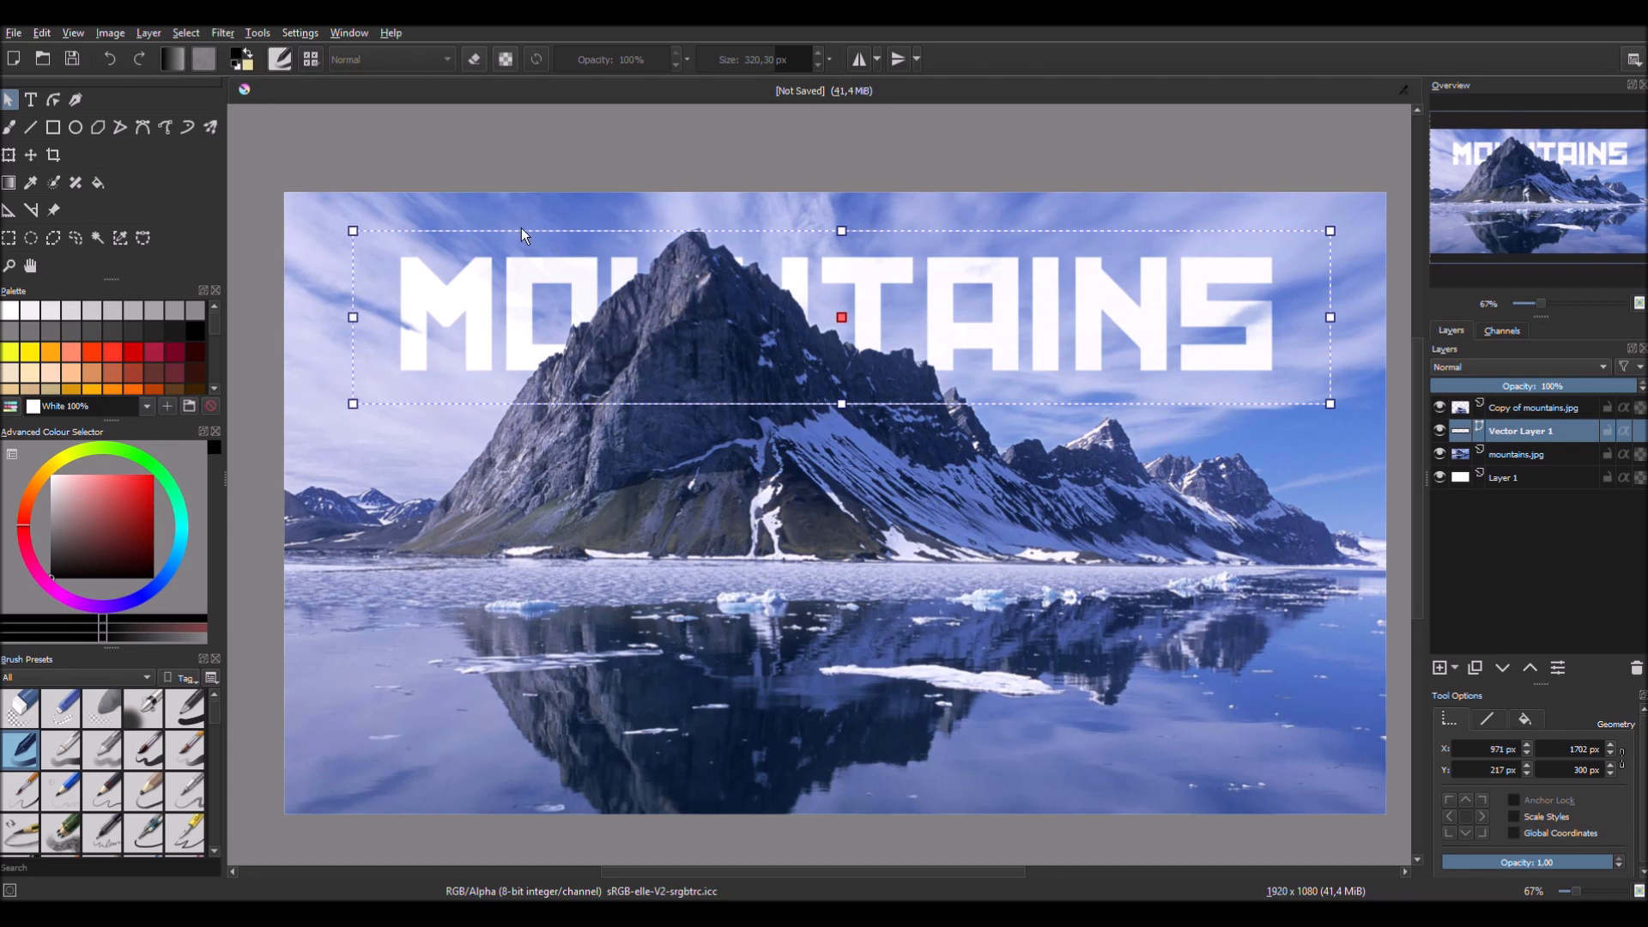
{"action": "mouse_move", "coordinate": [1070, 759]}
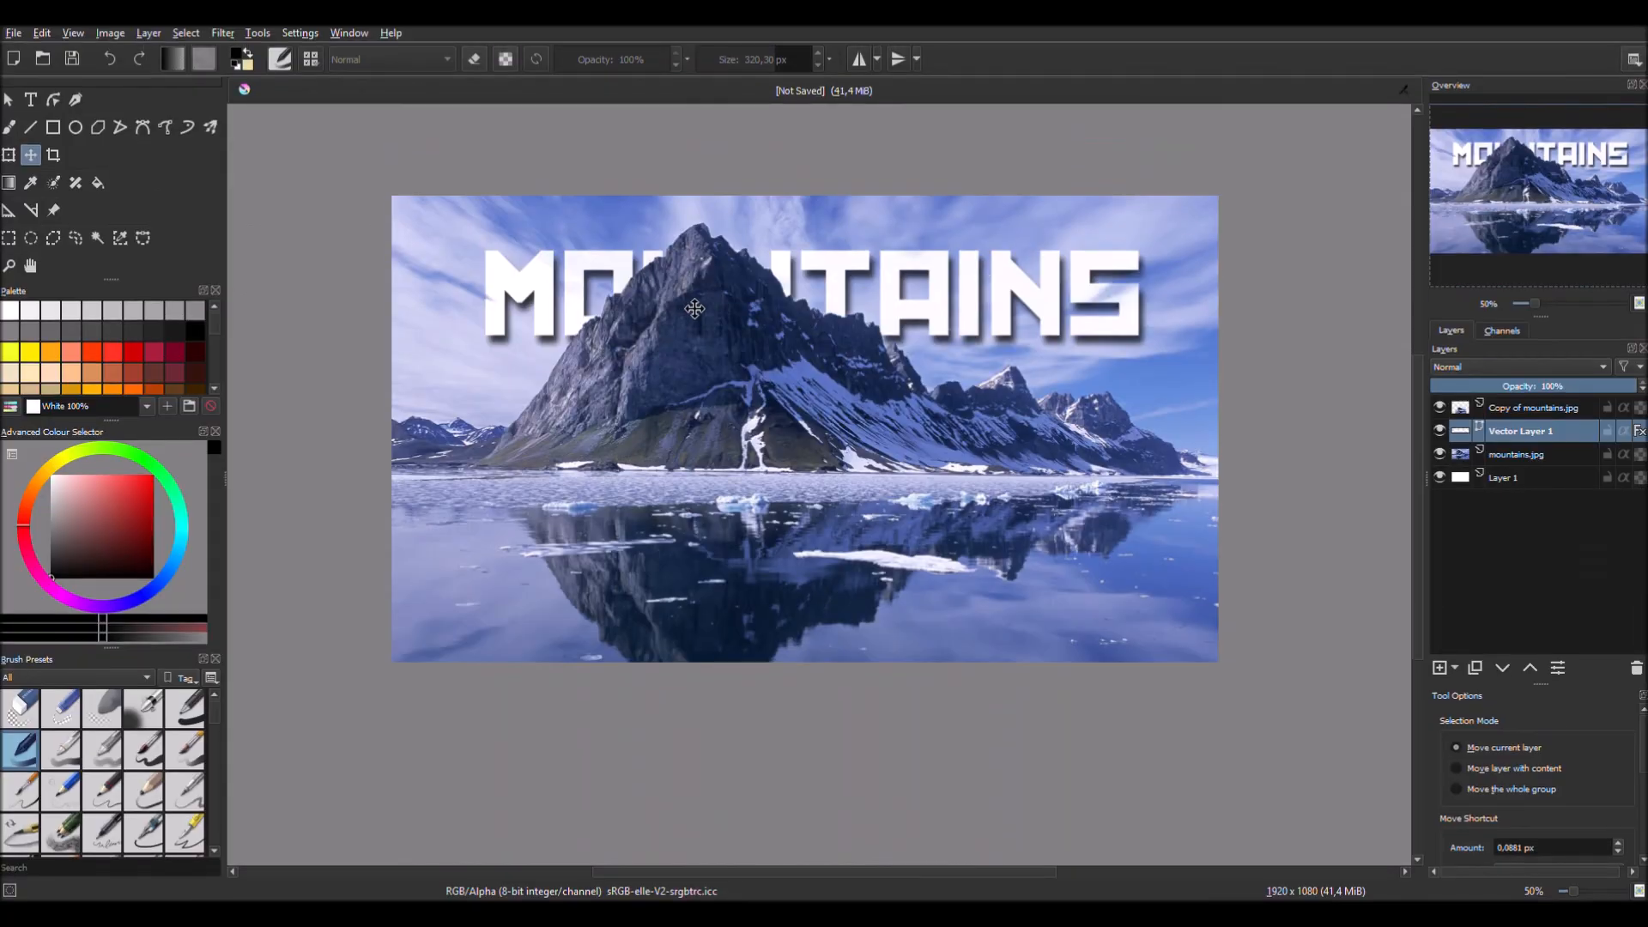
{"action": "mouse_move", "coordinate": [708, 323]}
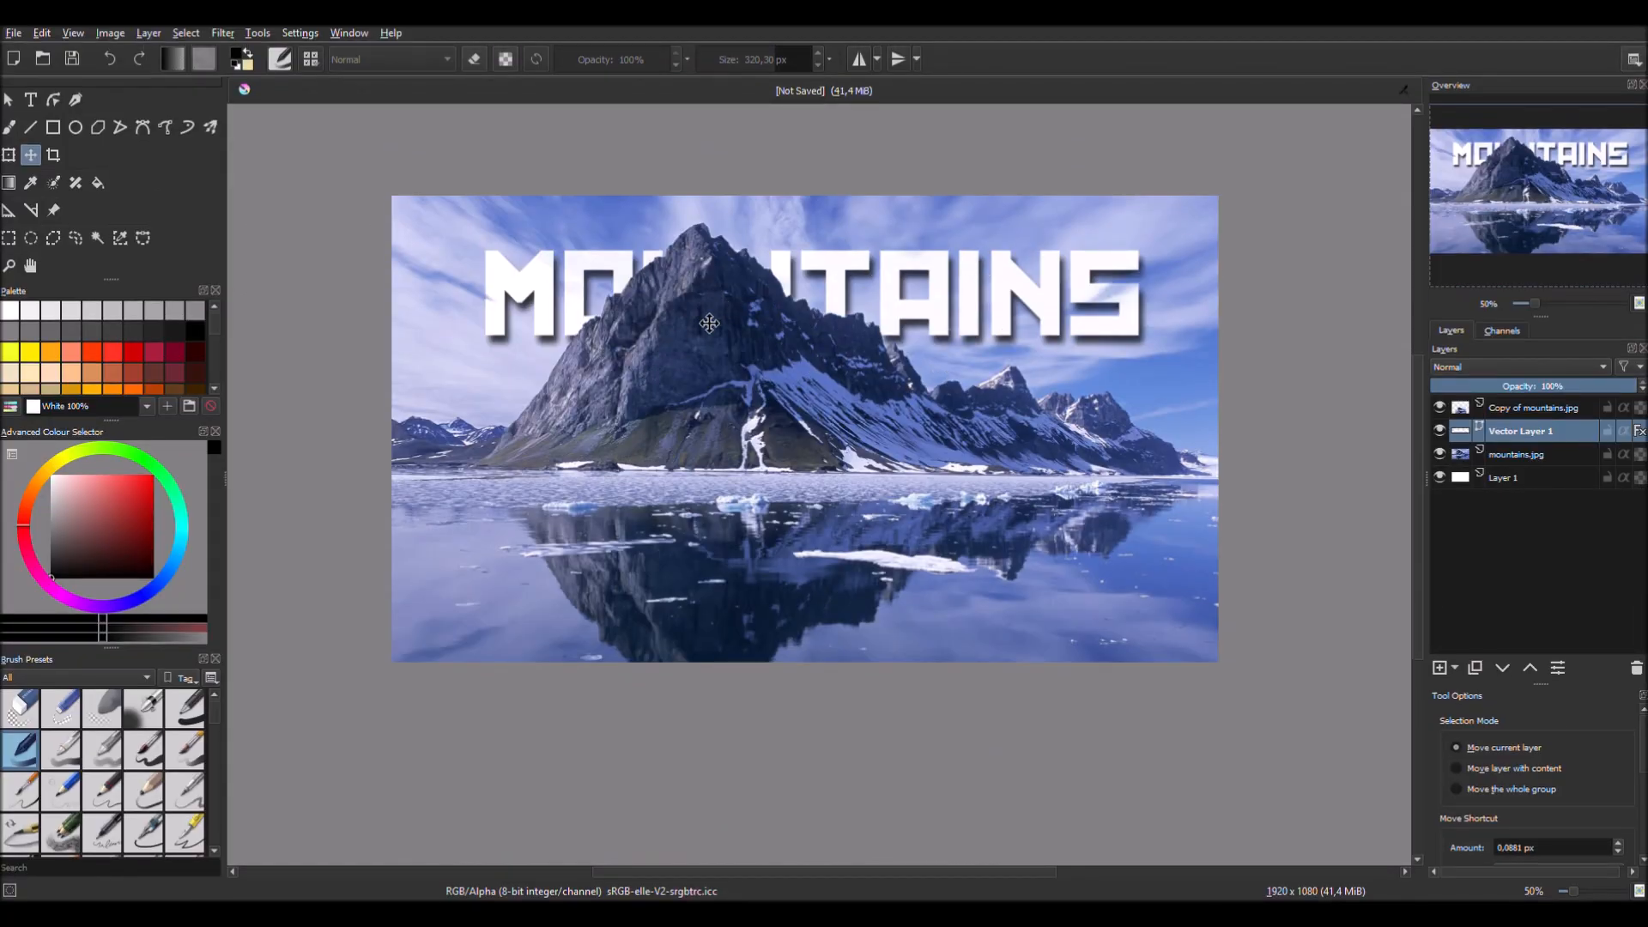
{"action": "mouse_move", "coordinate": [534, 238]}
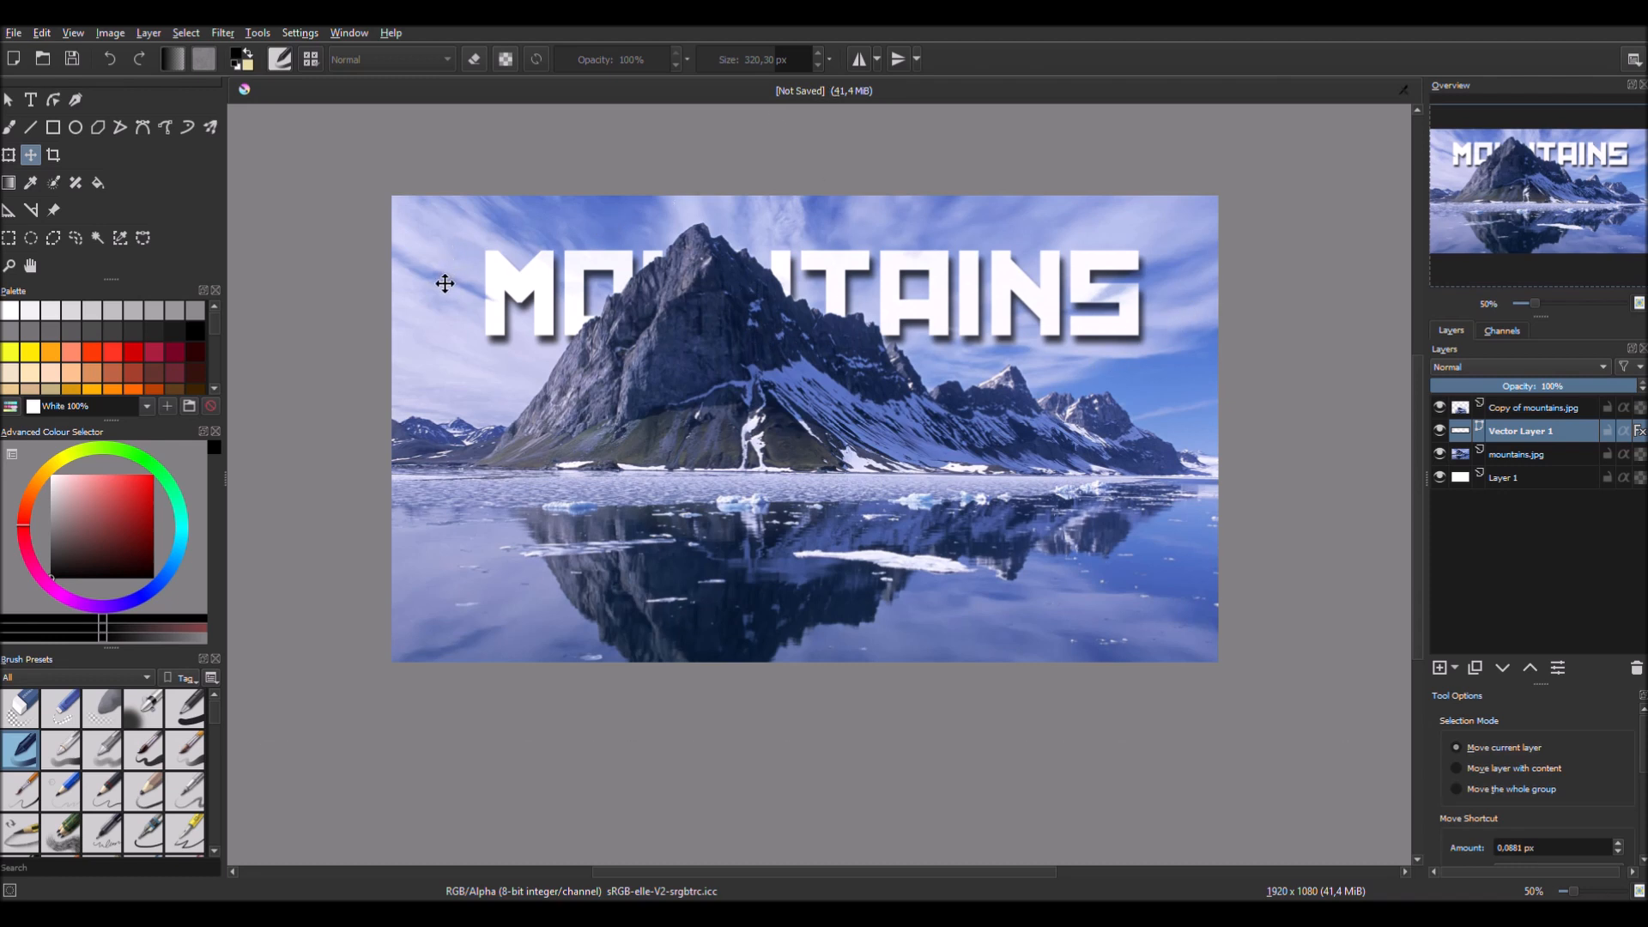
{"action": "mouse_move", "coordinate": [1083, 313]}
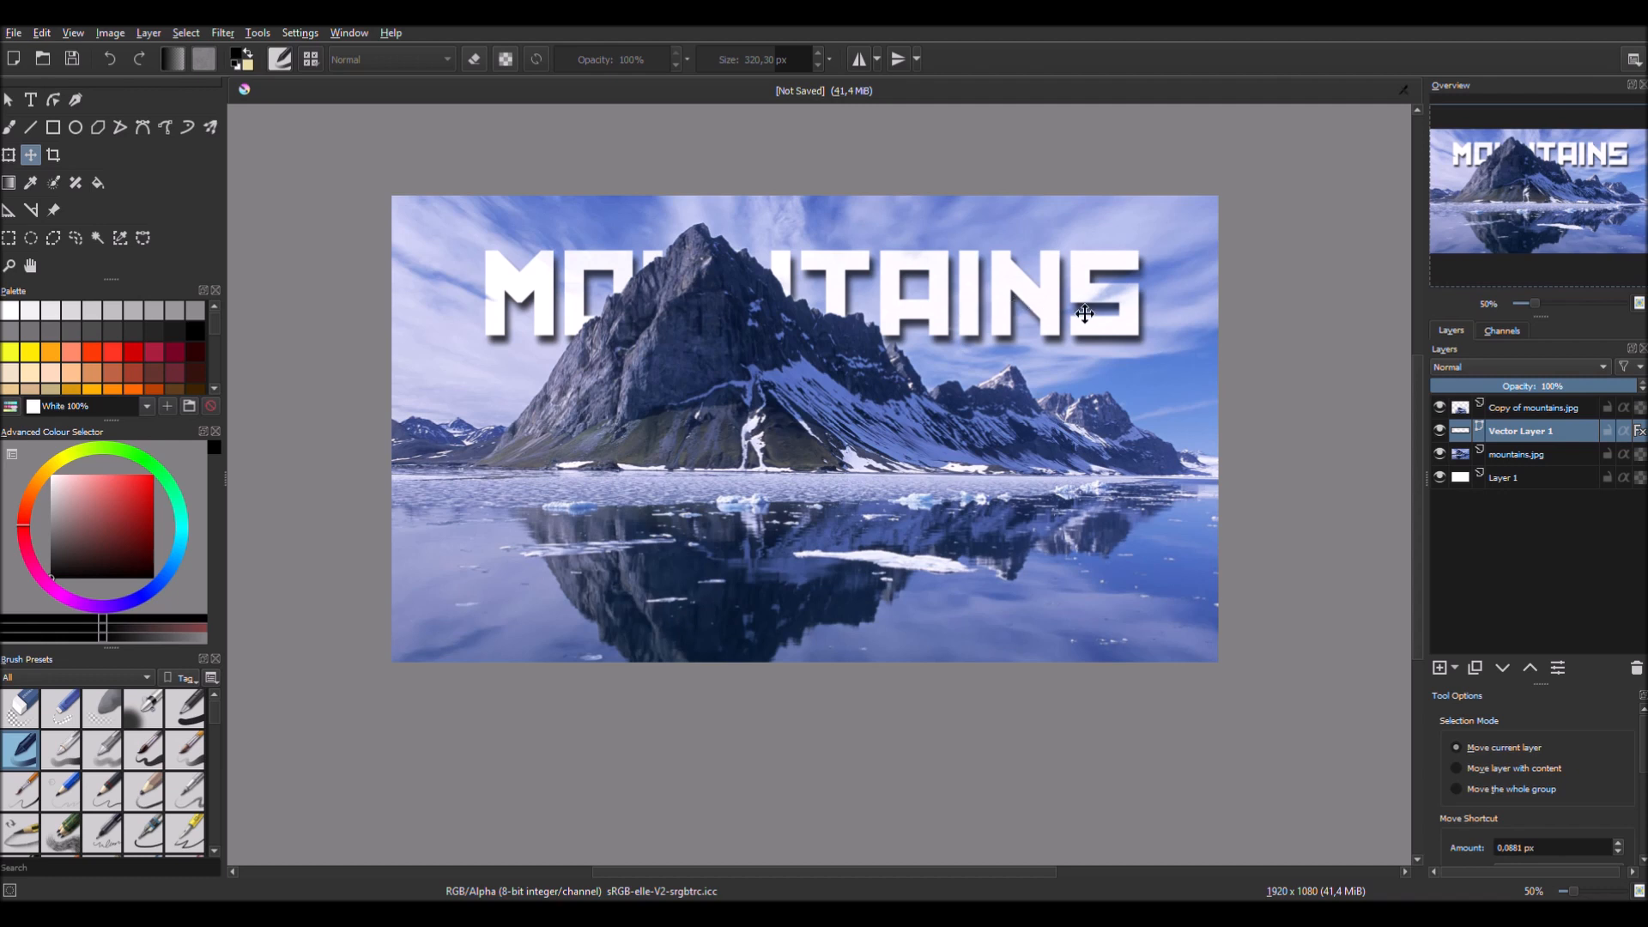
{"action": "mouse_move", "coordinate": [665, 319]}
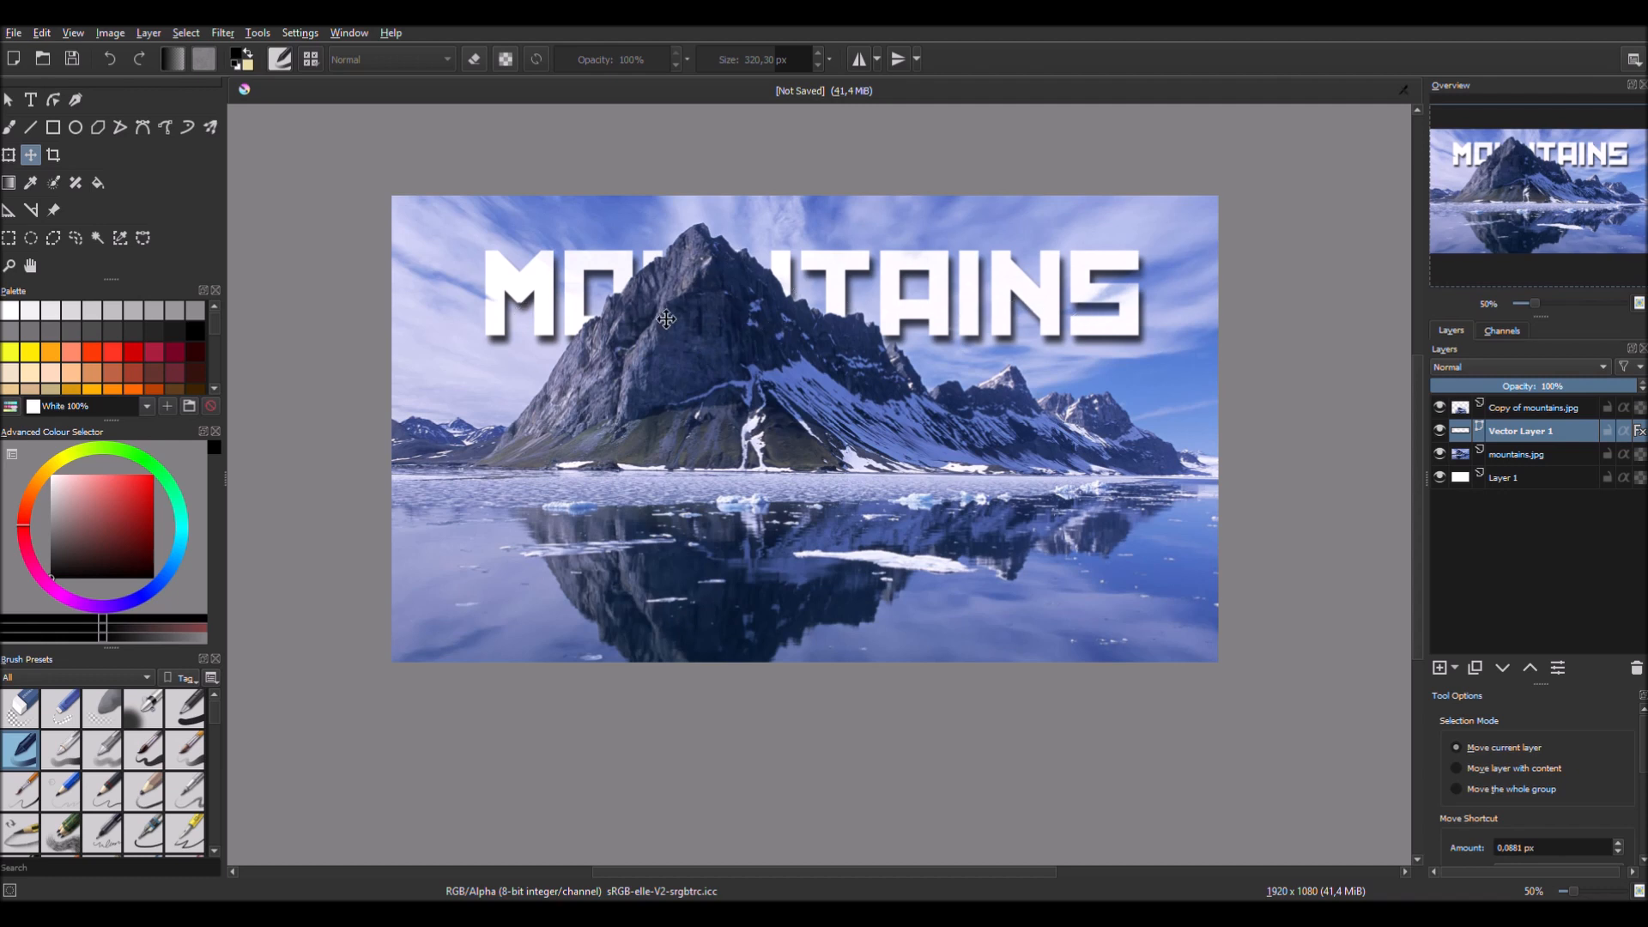
{"action": "mouse_move", "coordinate": [632, 436]}
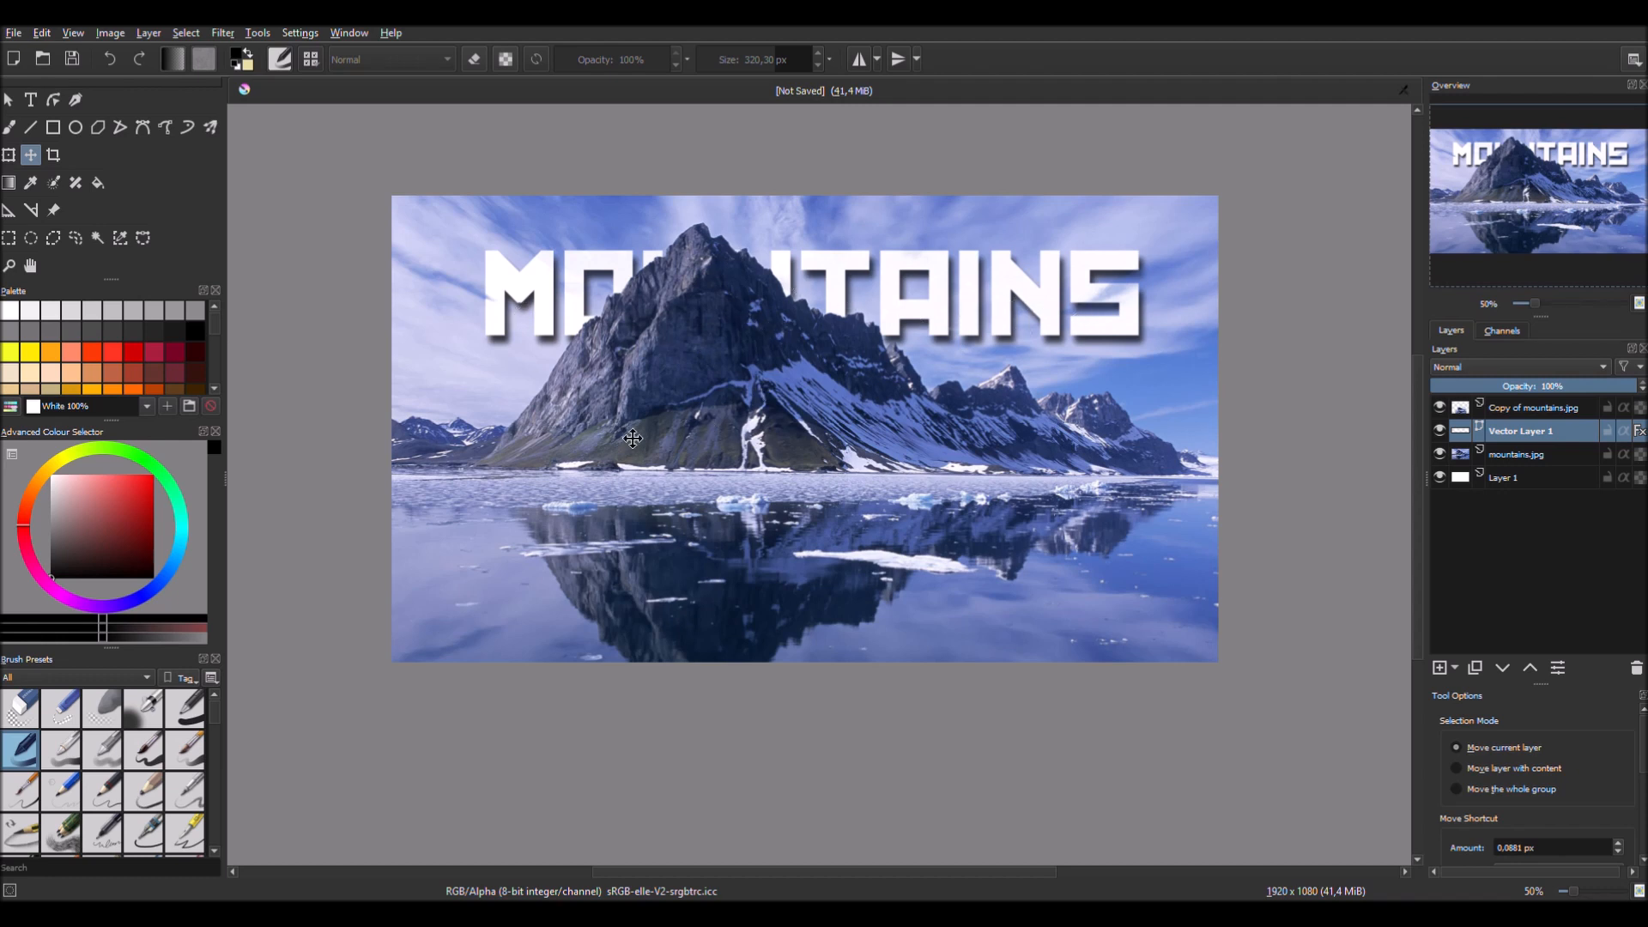
{"action": "mouse_move", "coordinate": [1062, 284]}
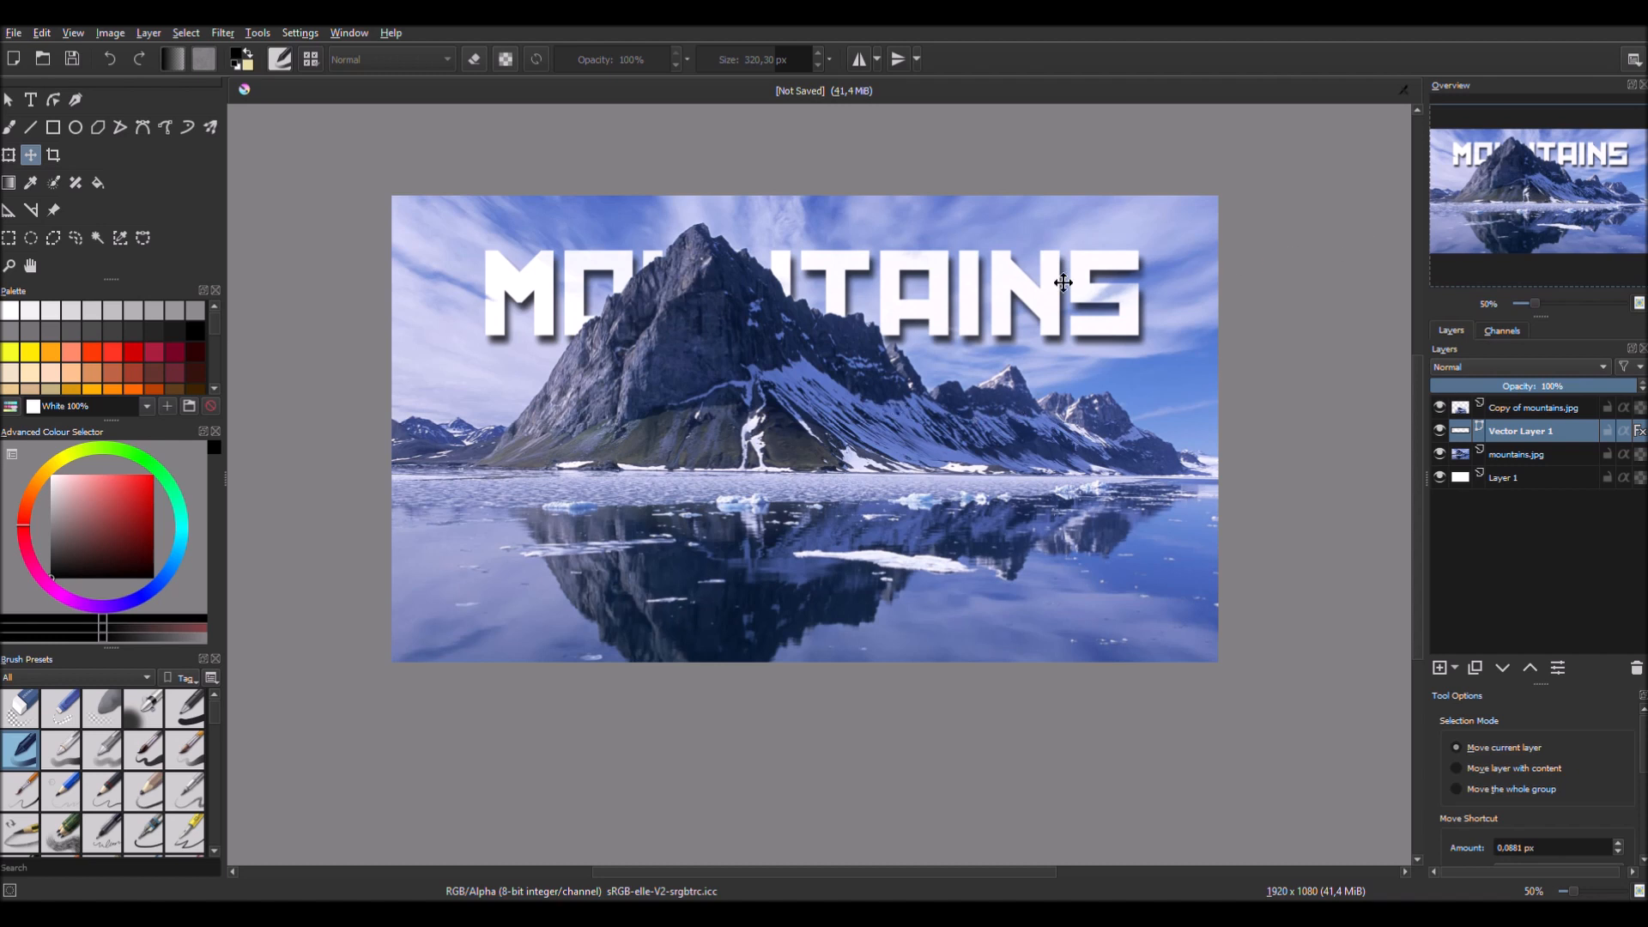
{"action": "mouse_move", "coordinate": [654, 365]}
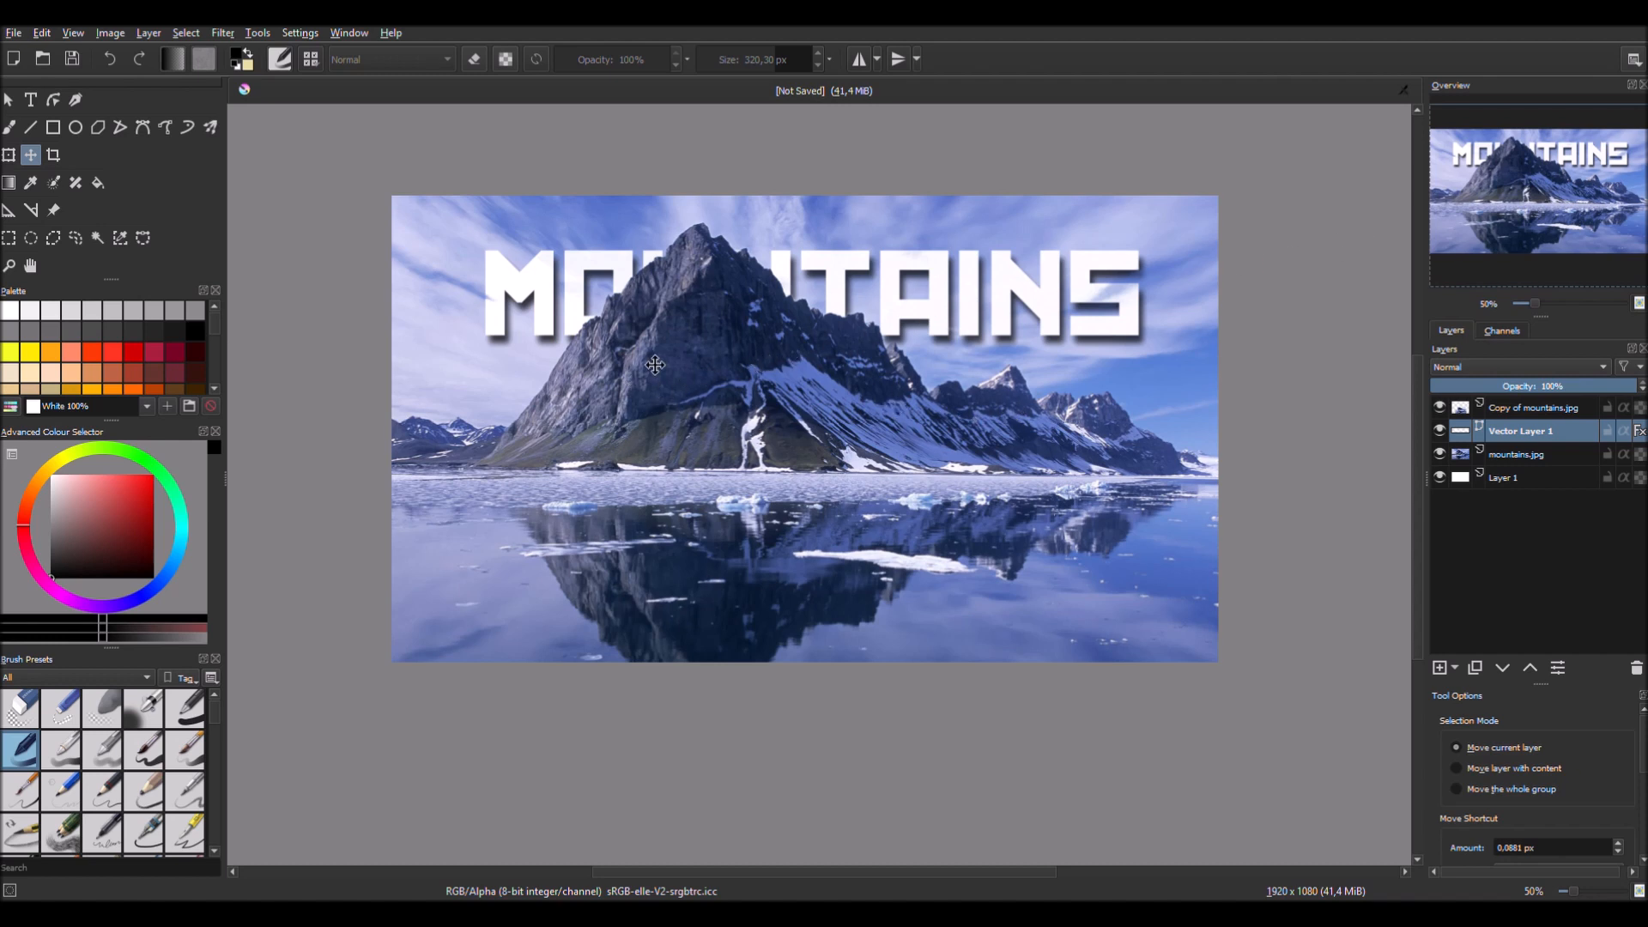
{"action": "mouse_move", "coordinate": [751, 349]}
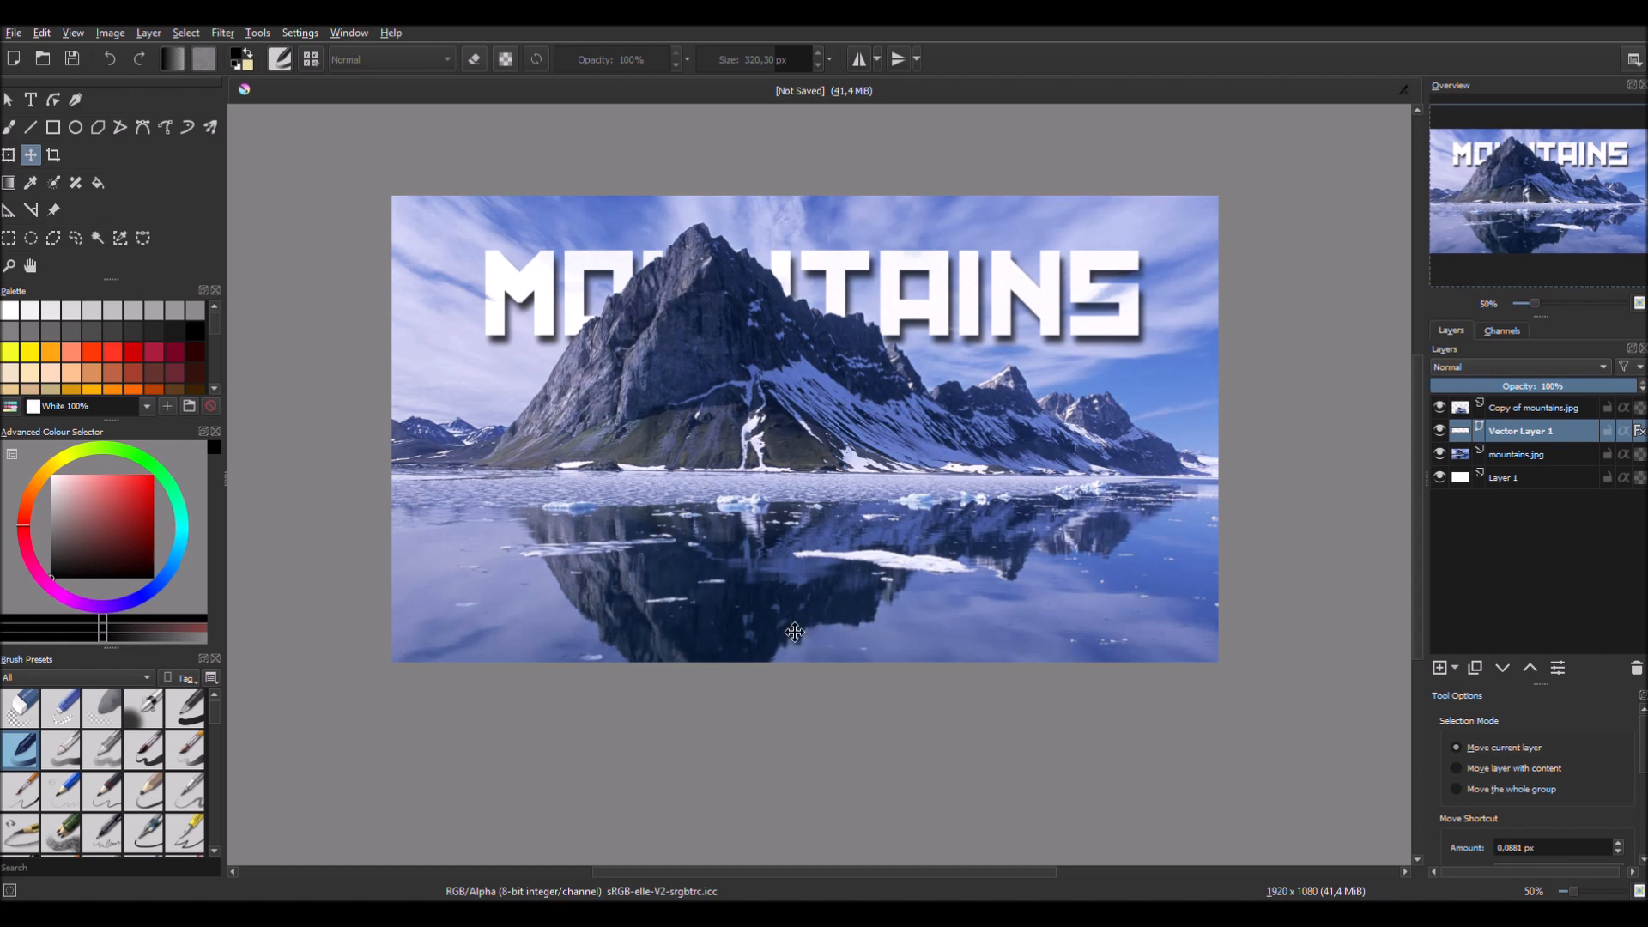
{"action": "mouse_move", "coordinate": [740, 600]}
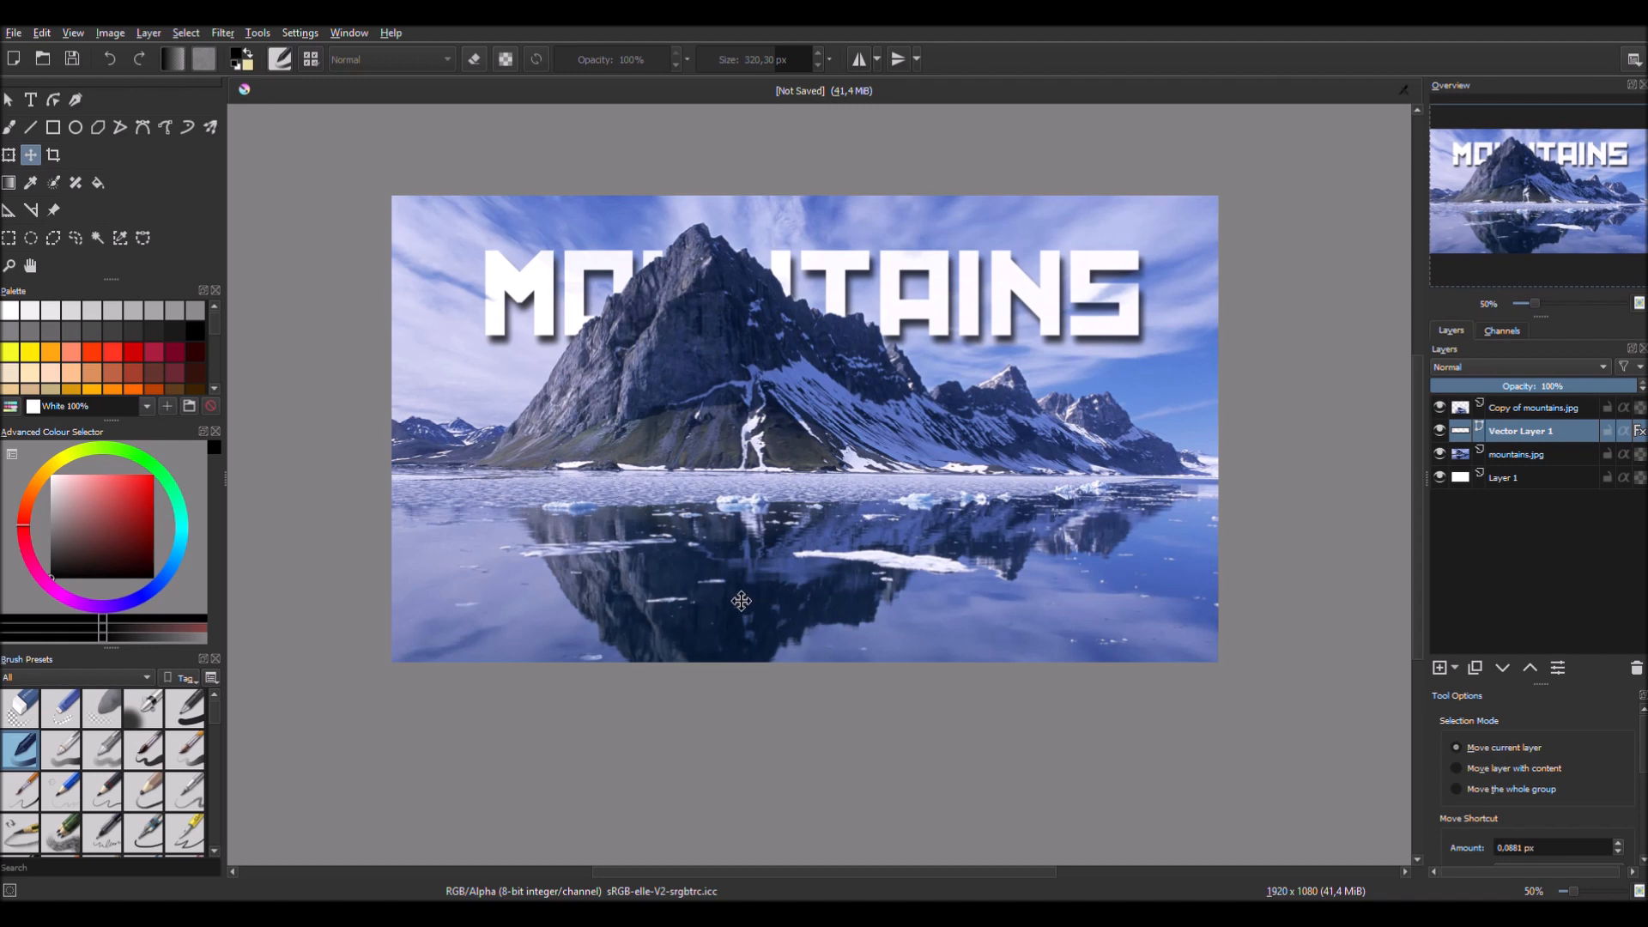
{"action": "mouse_move", "coordinate": [740, 601]}
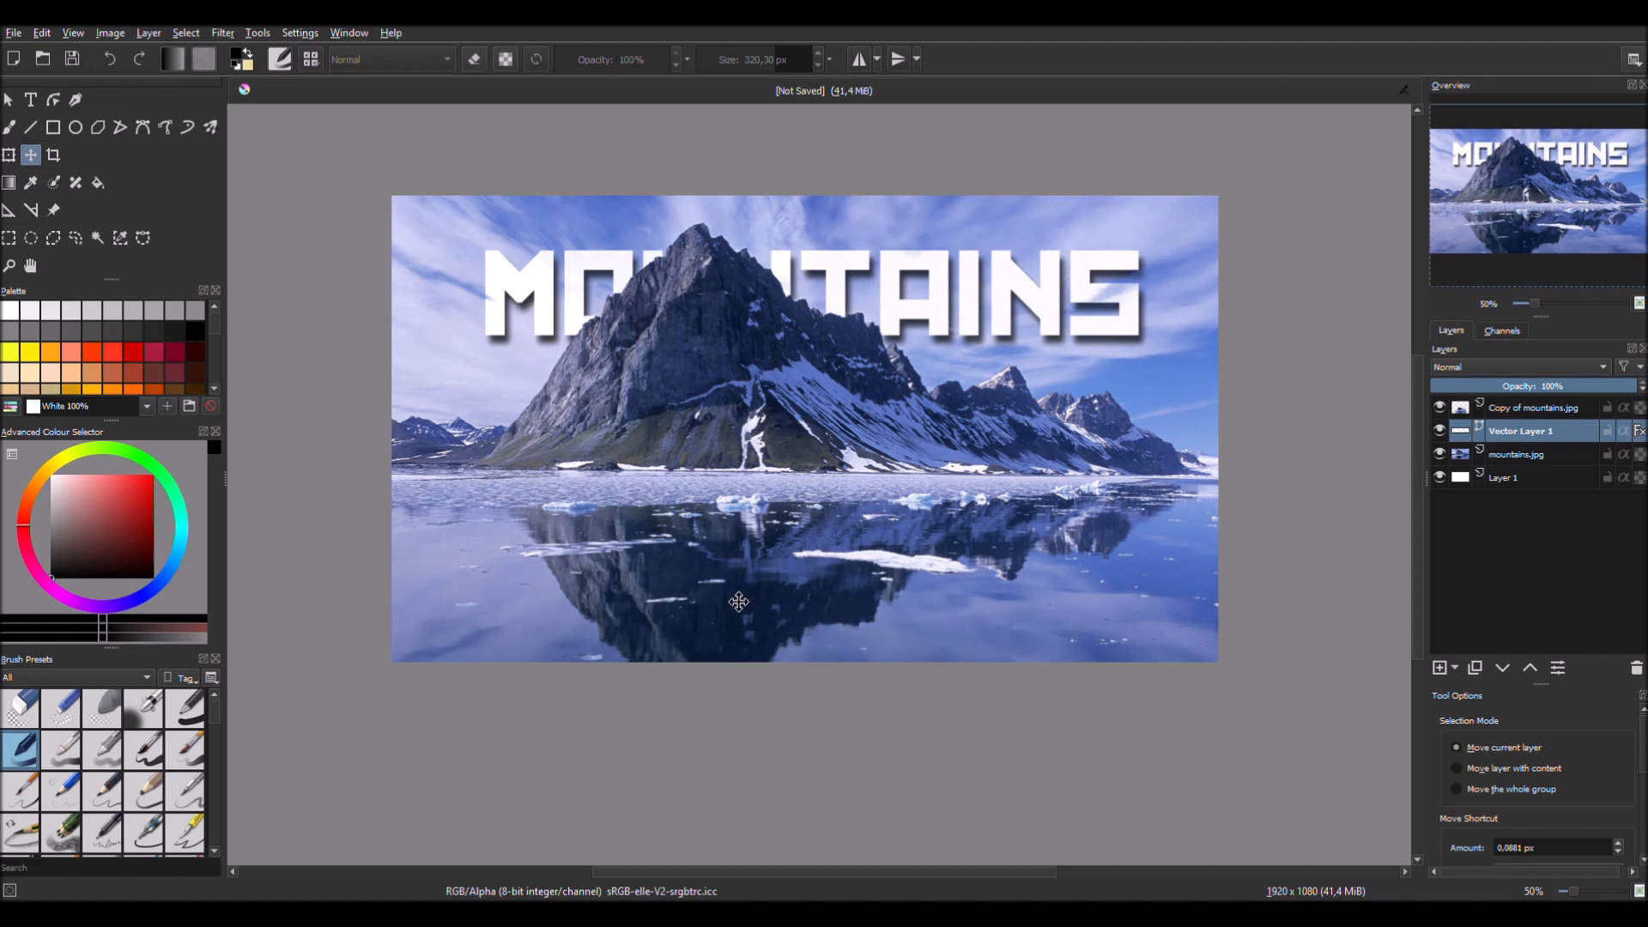